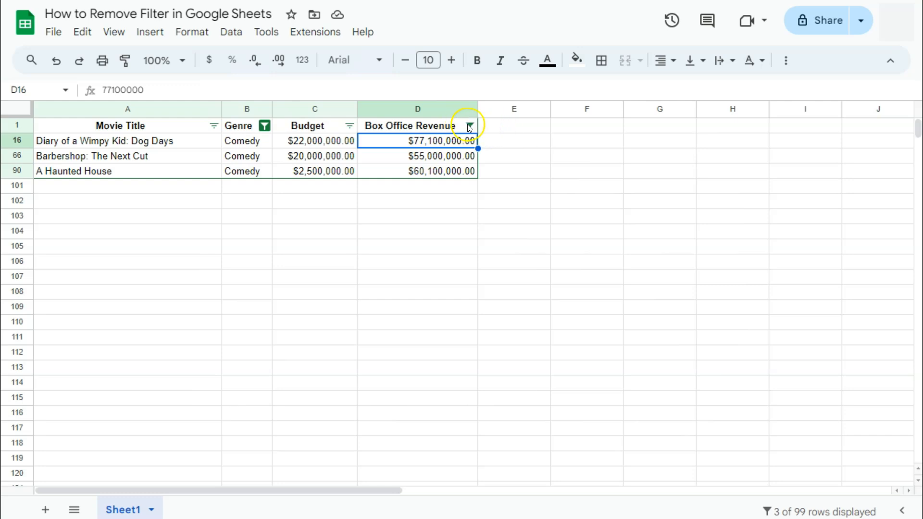
Remove the filter via the right-click menu on the Box Office Revenue header.
right_click(417, 141)
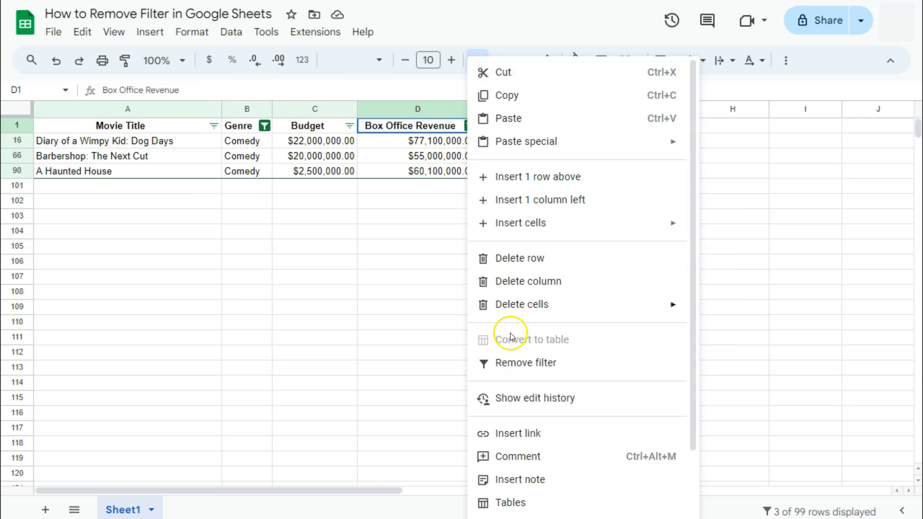
left_click(525, 363)
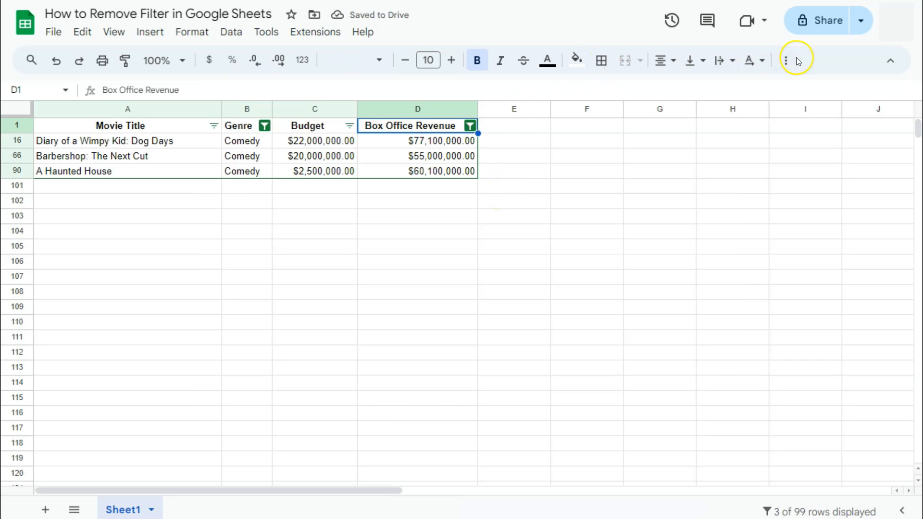
mouse_move(785, 60)
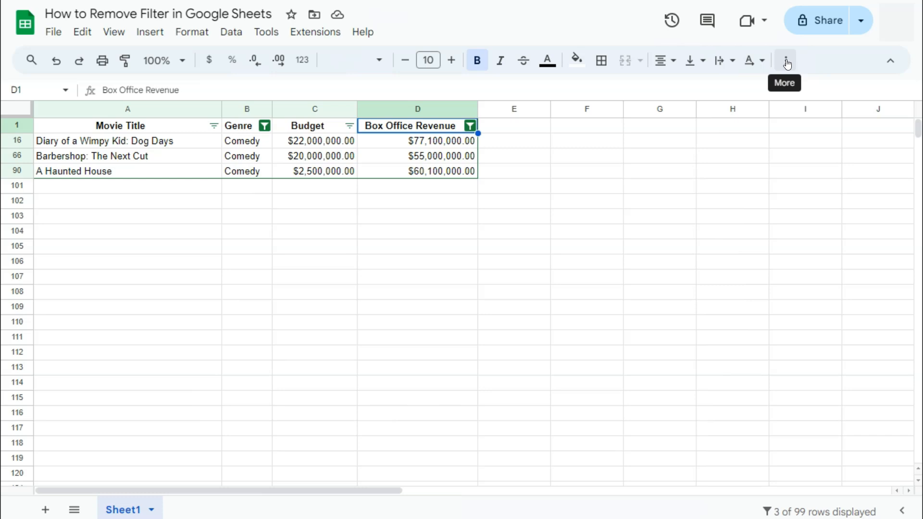
Remove the filter with the toolbar filter toggle, then re-apply it.
left_click(787, 59)
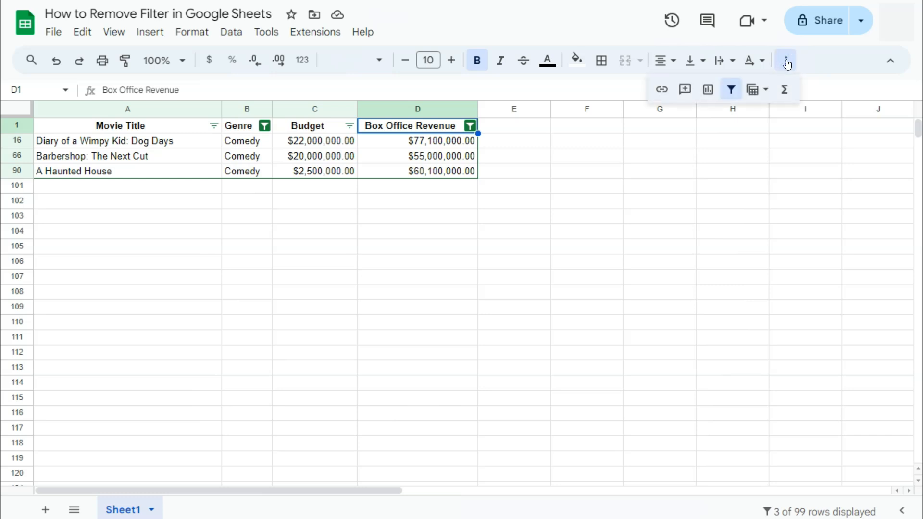
mouse_move(732, 91)
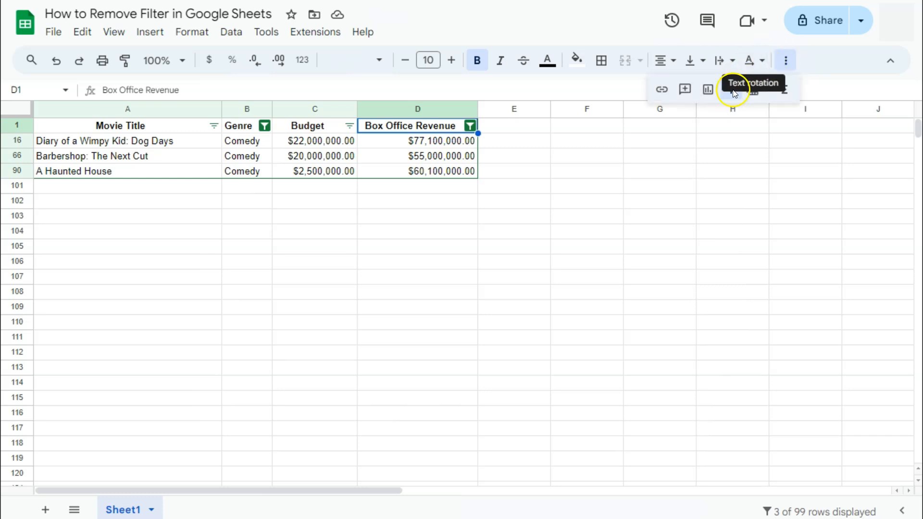
mouse_move(731, 90)
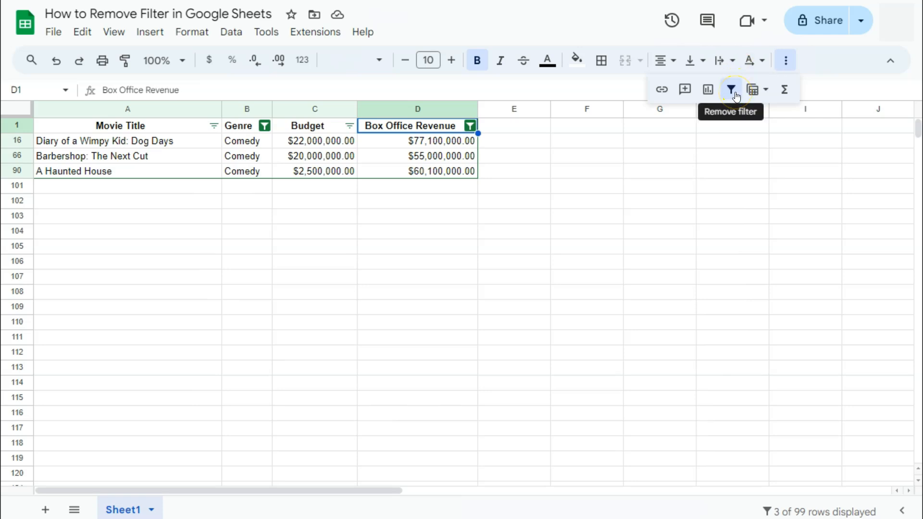
left_click(731, 90)
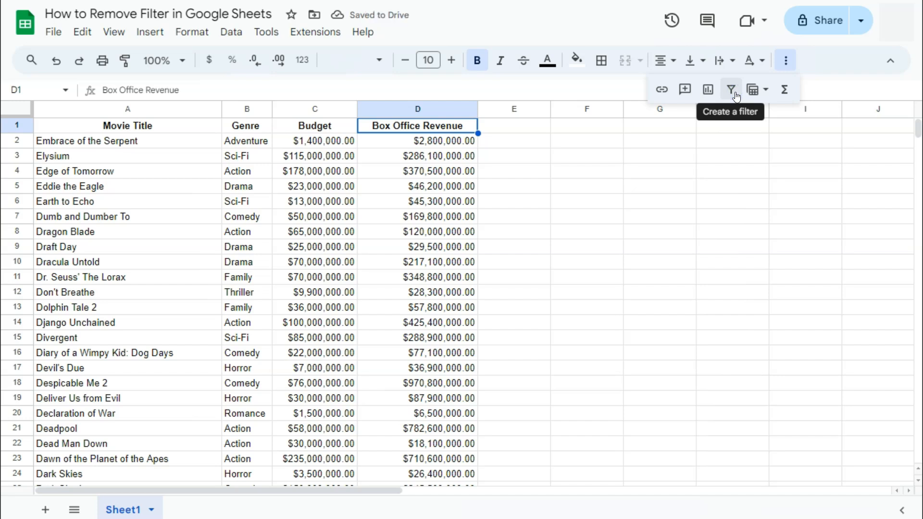
left_click(731, 89)
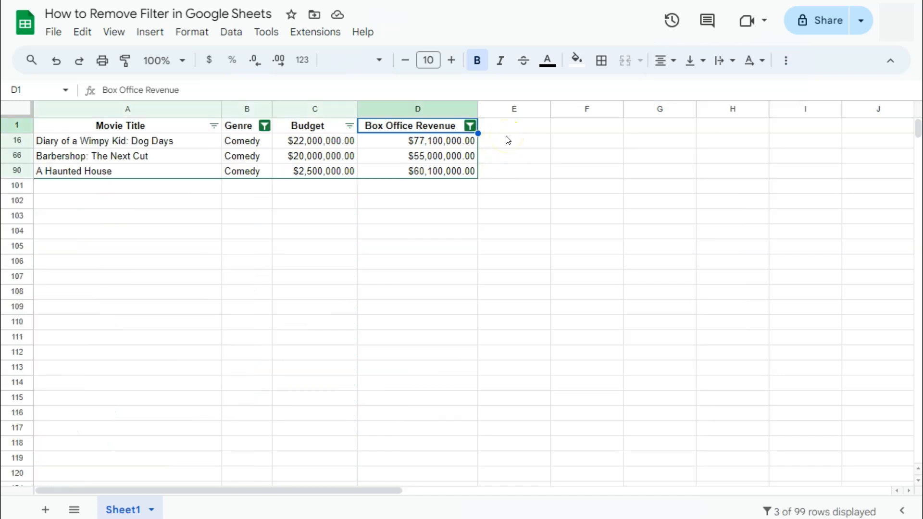
Remove the filter through Data > Remove filter.
left_click(231, 32)
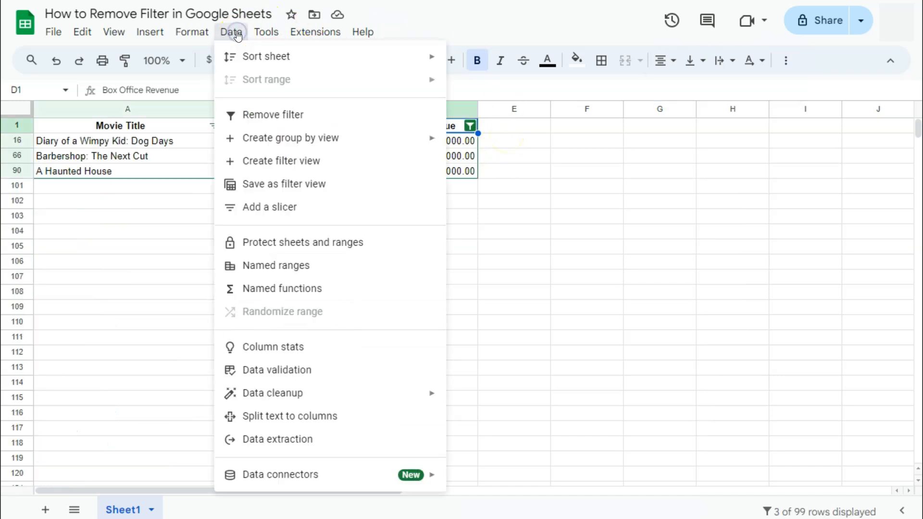
mouse_move(275, 121)
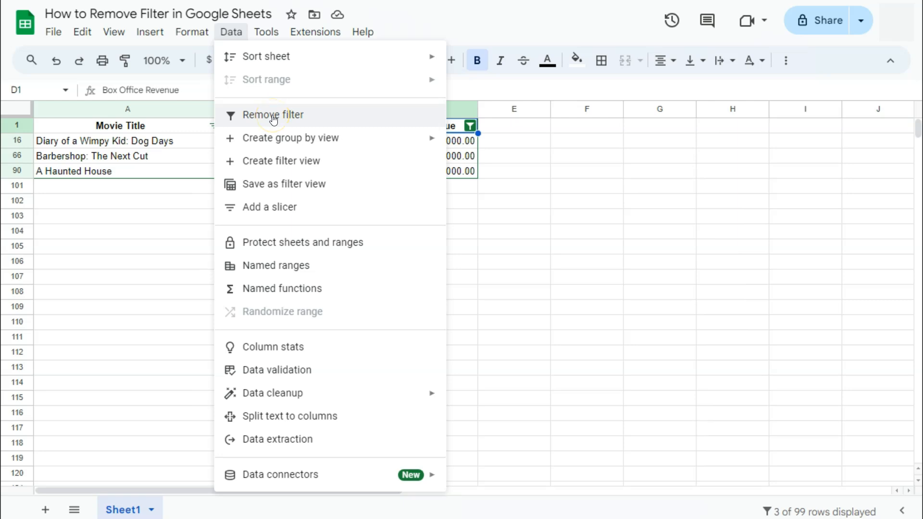
left_click(273, 115)
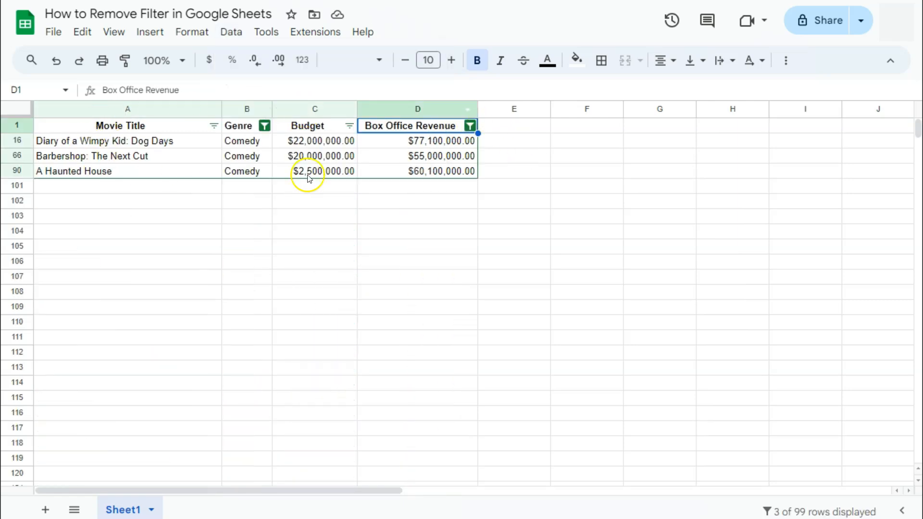
mouse_move(583, 179)
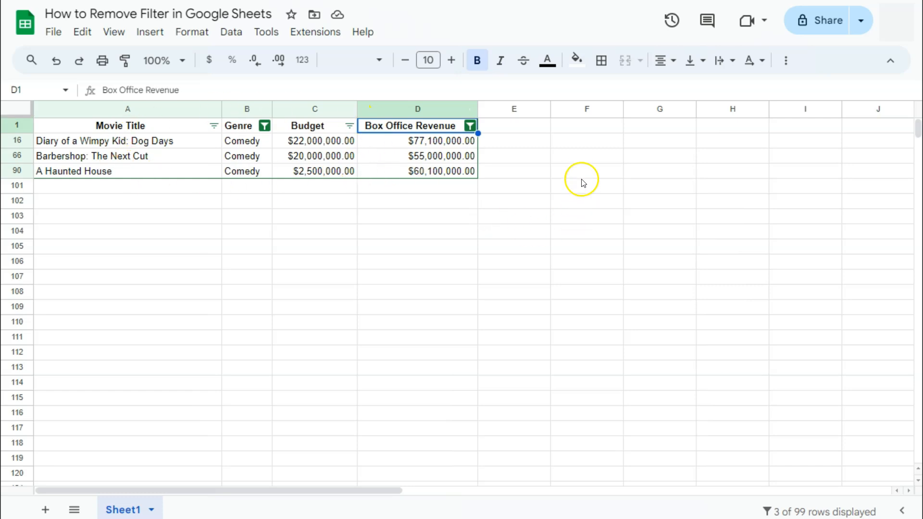
Remove the filter from a right-clicked empty cell so every movie row shows.
right_click(580, 174)
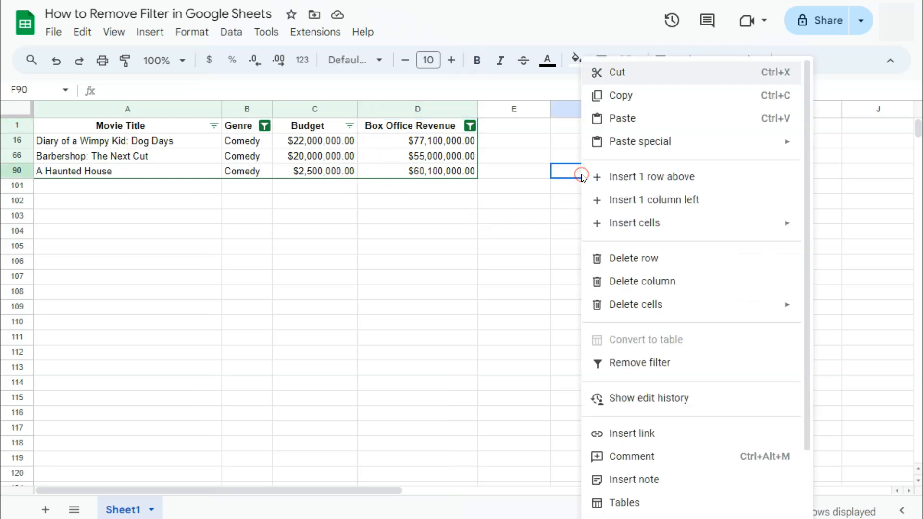
mouse_move(659, 179)
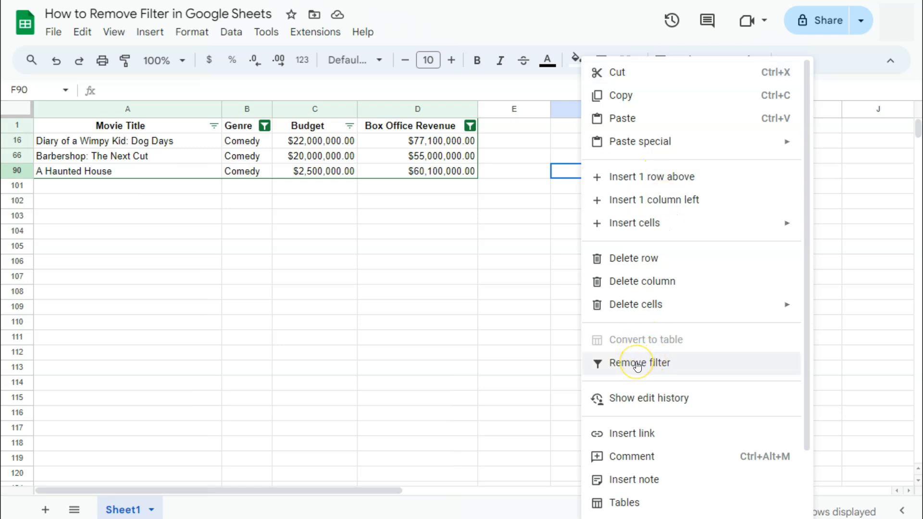
left_click(641, 363)
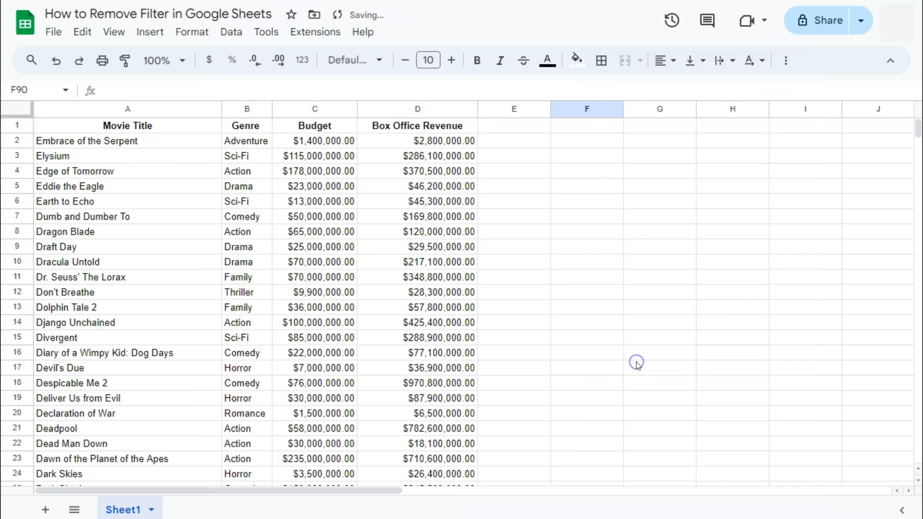